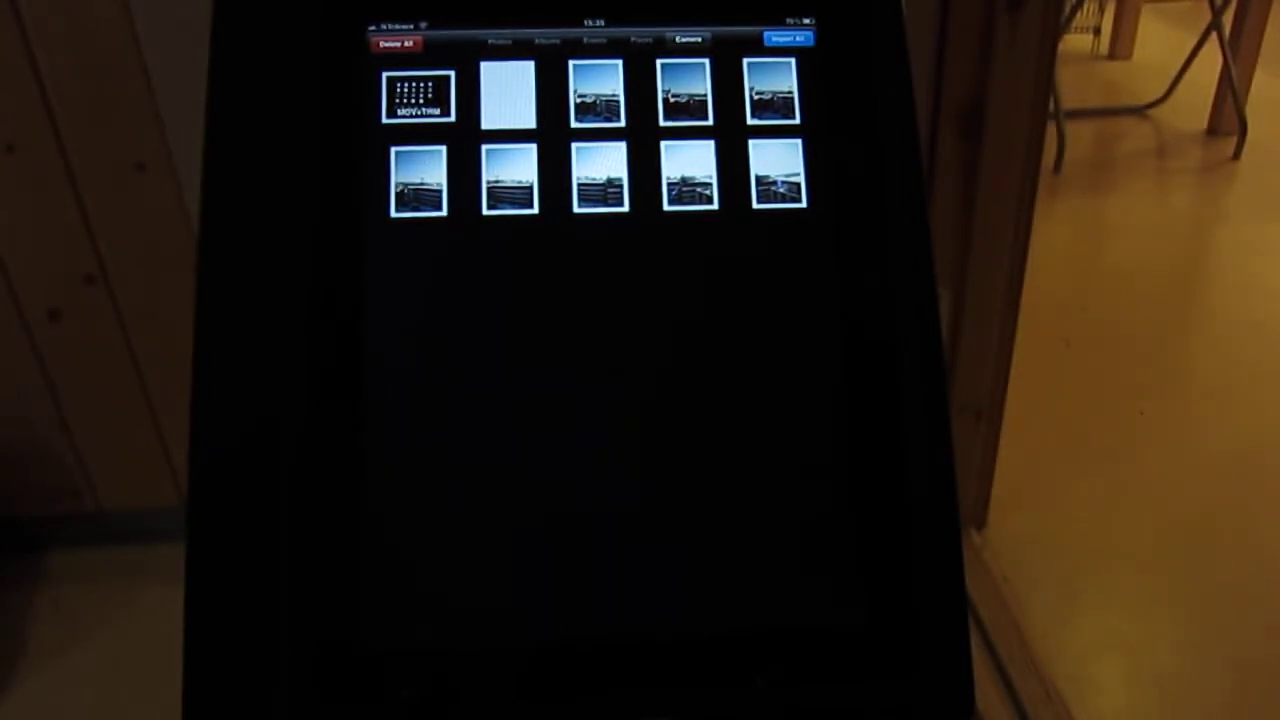
# Select four snowy building photos on the camera and import them to the iPad.
pyautogui.click(778, 180)
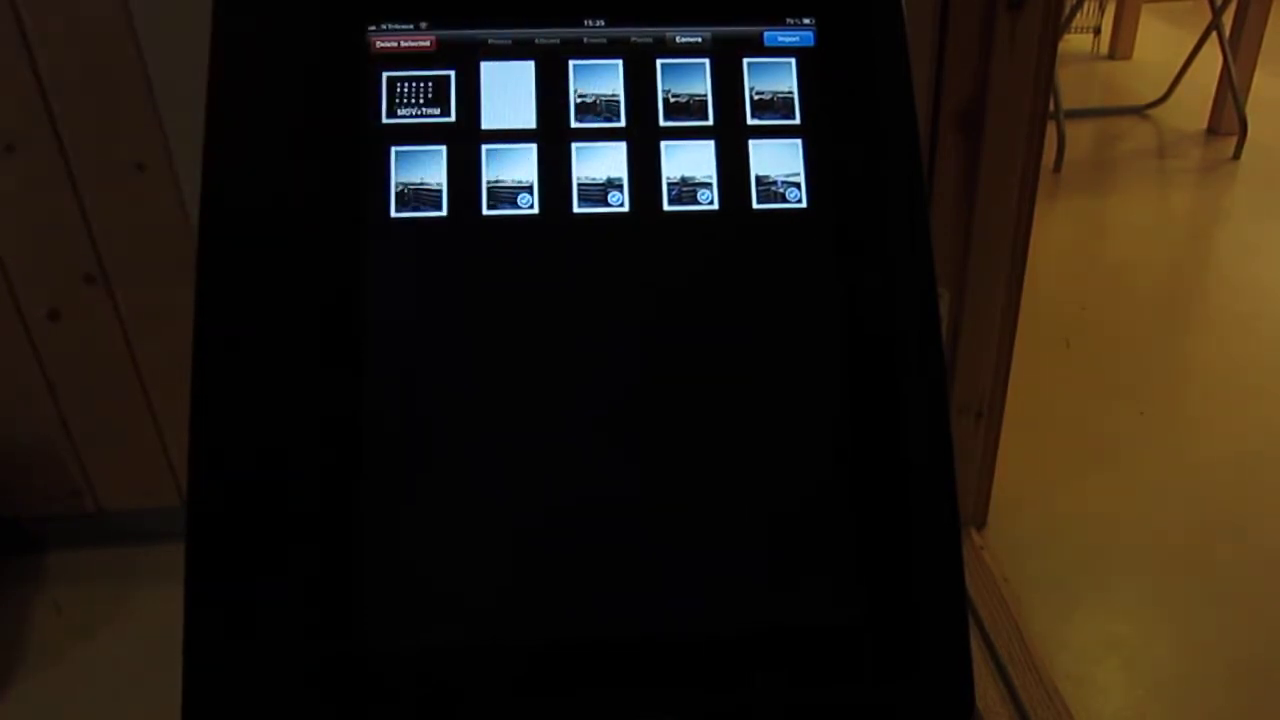
pyautogui.click(418, 180)
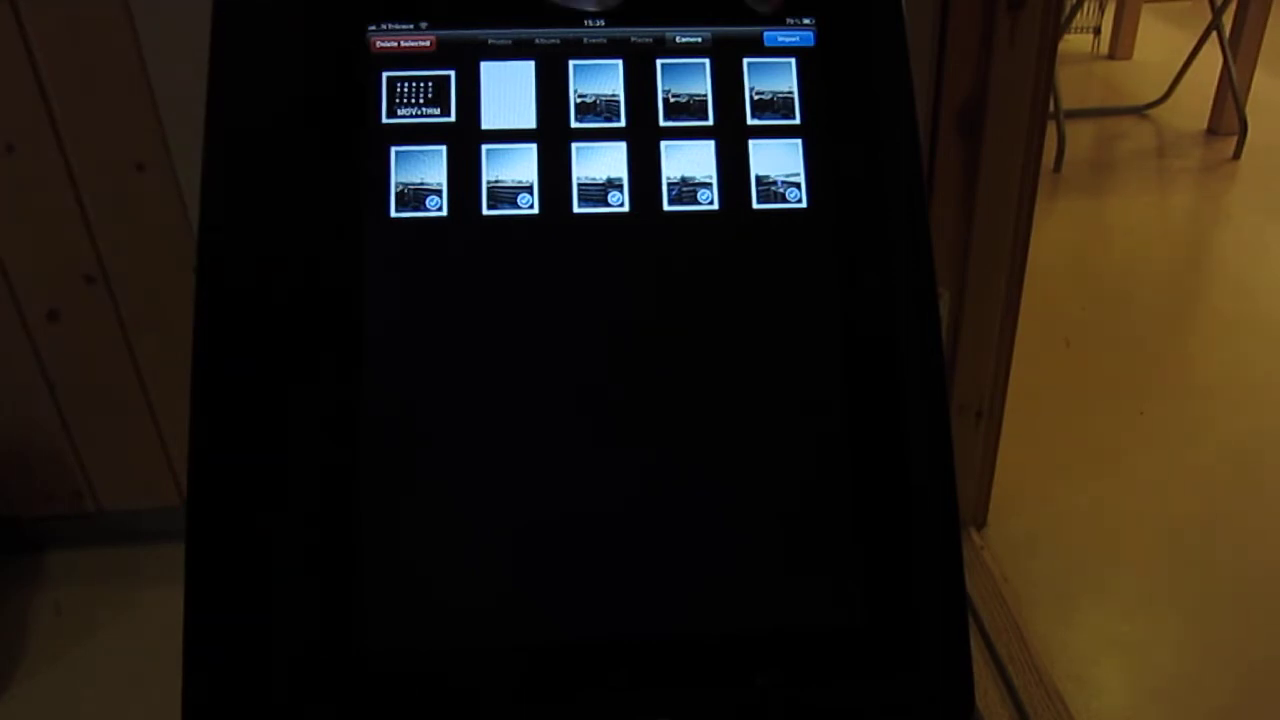
pyautogui.click(776, 92)
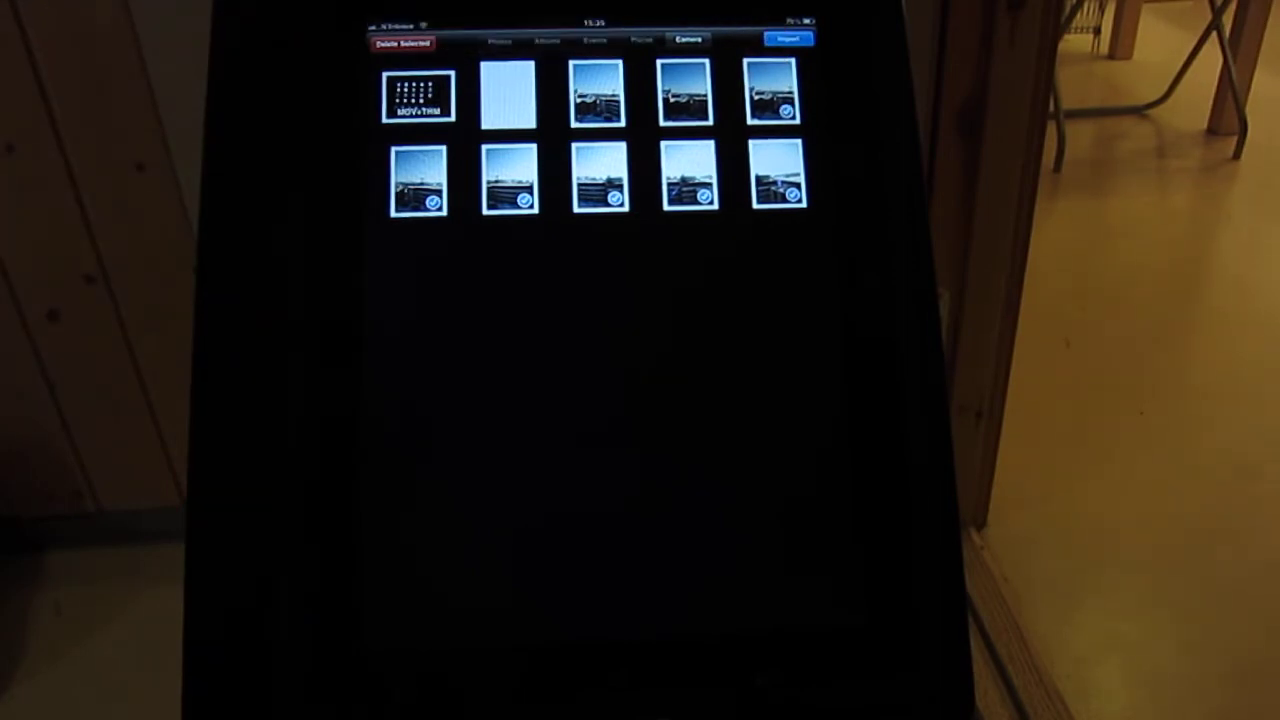
pyautogui.click(788, 40)
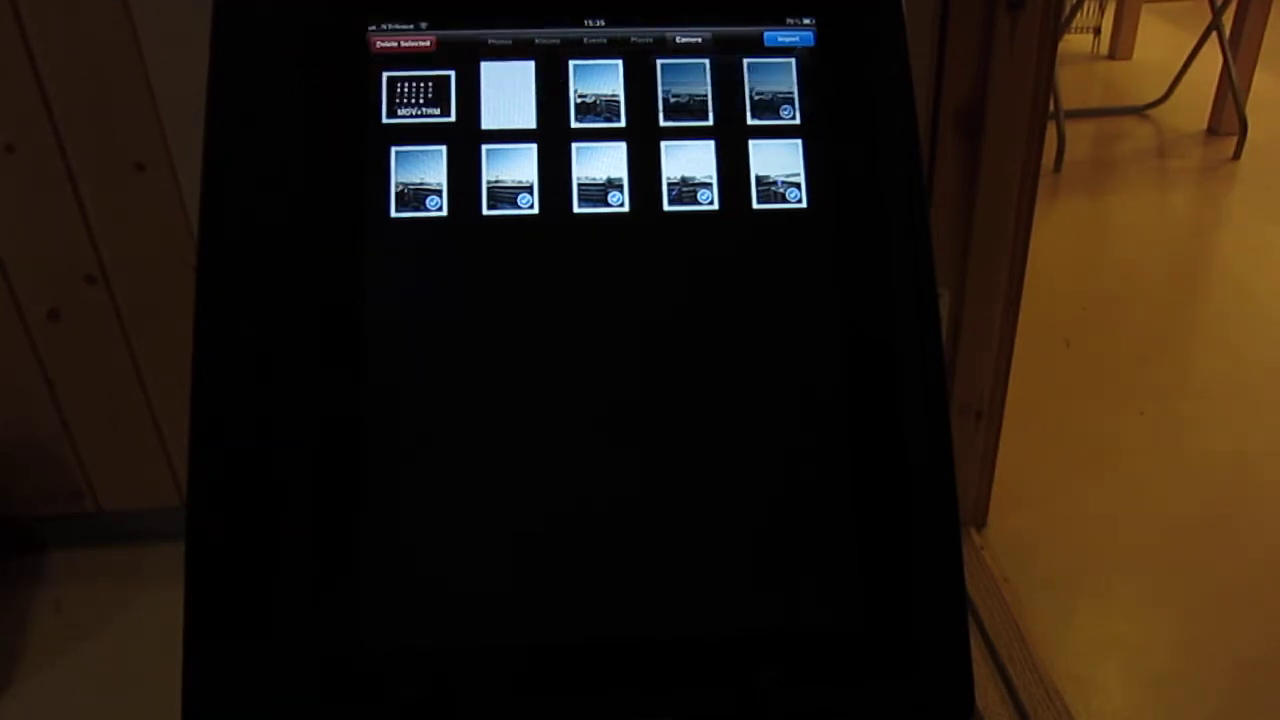
pyautogui.click(788, 38)
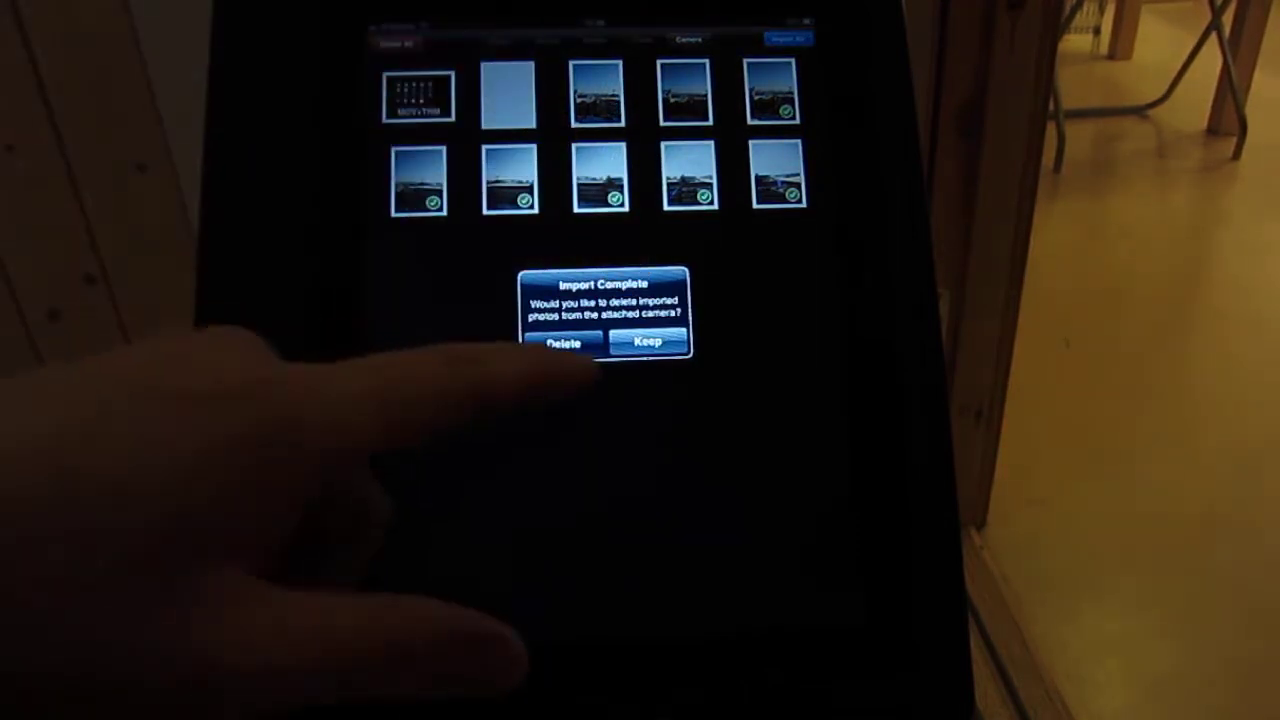
# Answer the delete-from-camera prompt and show the Photo/Video apps folder on the home screen.
pyautogui.click(646, 342)
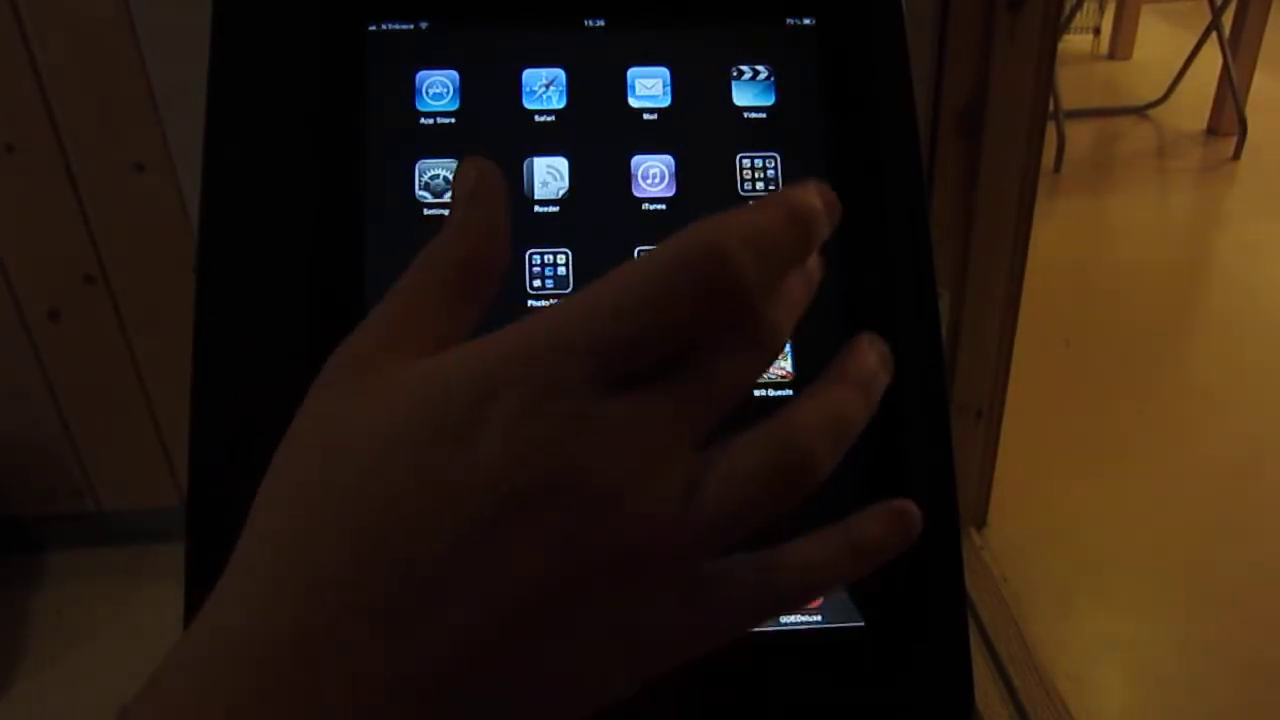
pyautogui.click(548, 270)
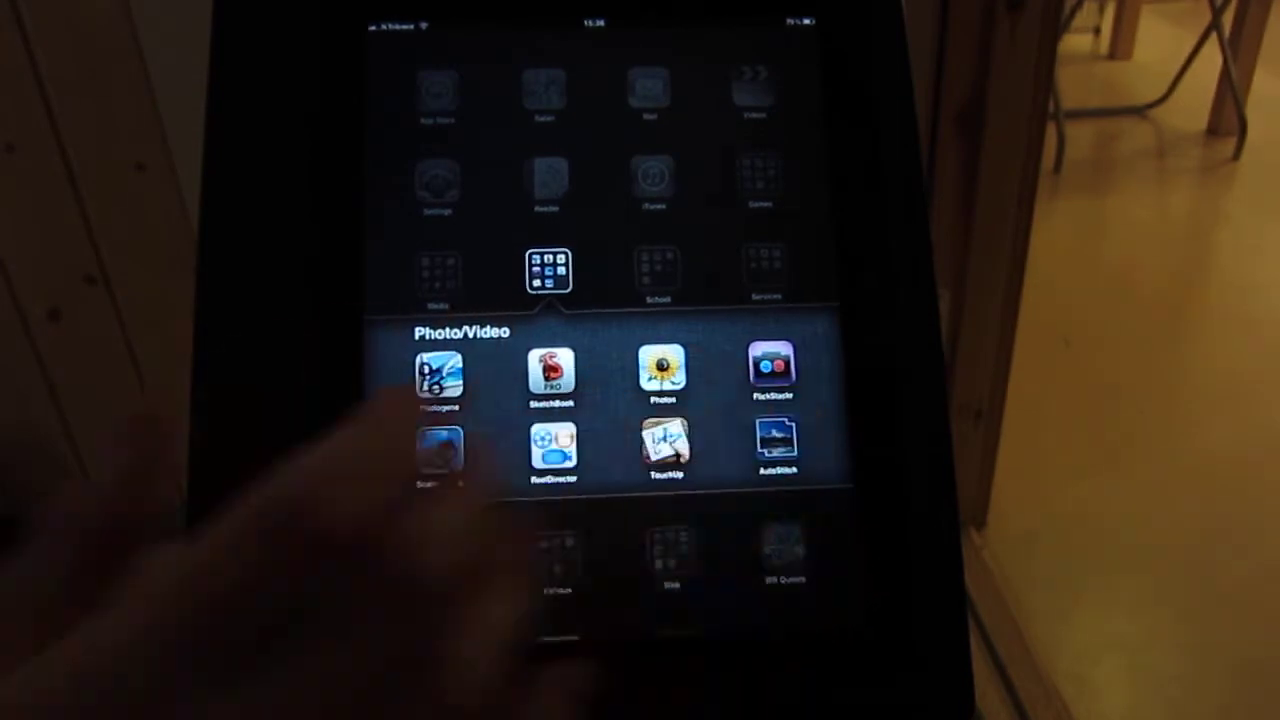
pyautogui.click(774, 444)
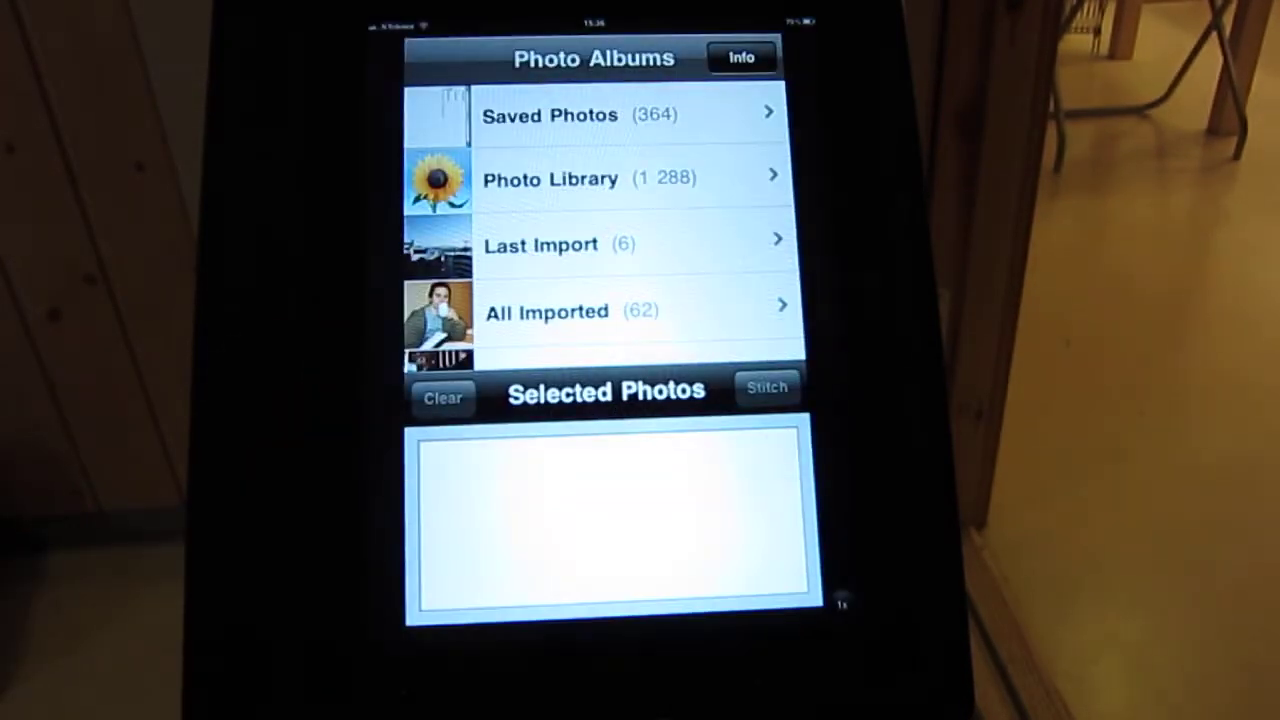
pyautogui.click(740, 56)
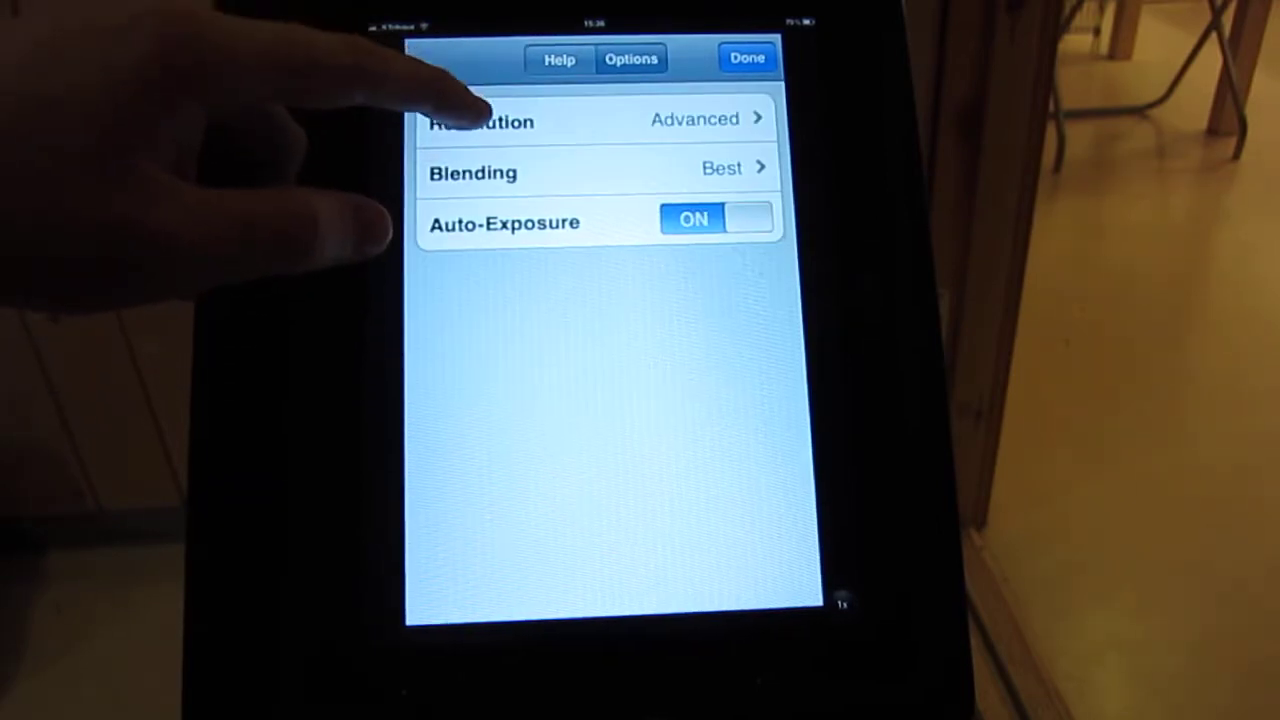
pyautogui.click(480, 120)
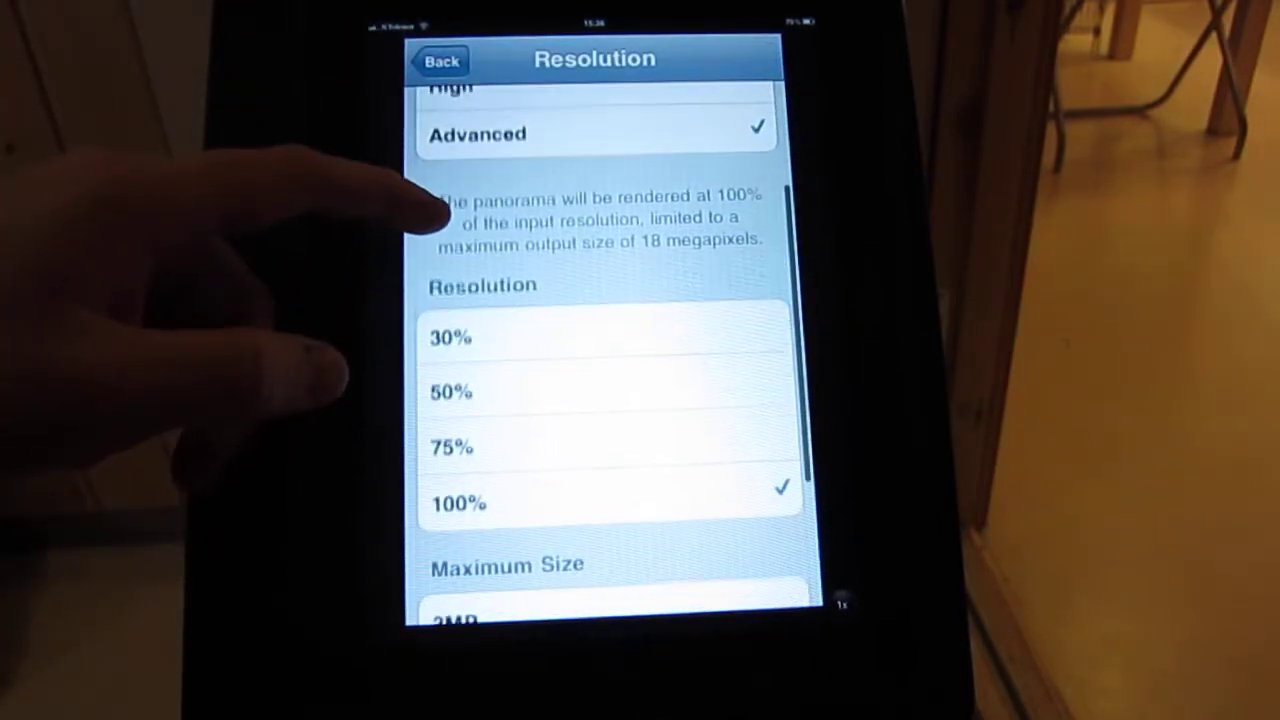
pyautogui.scroll(-3)
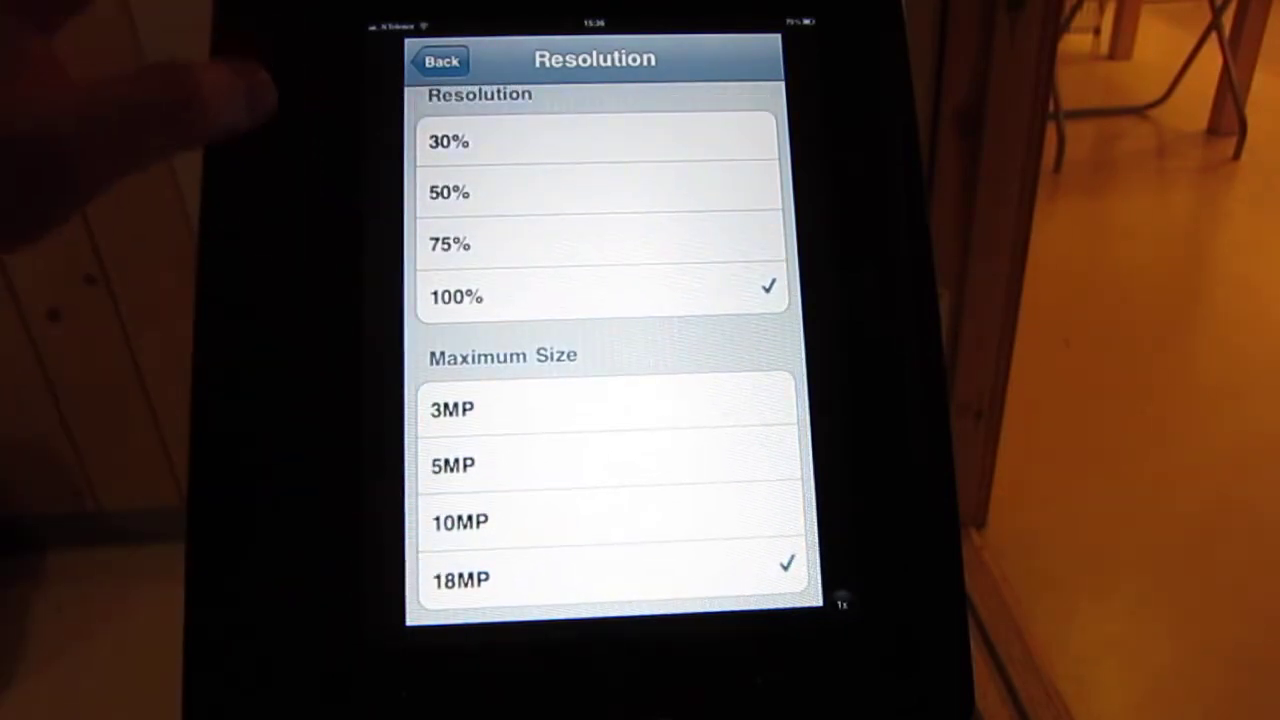
pyautogui.click(440, 60)
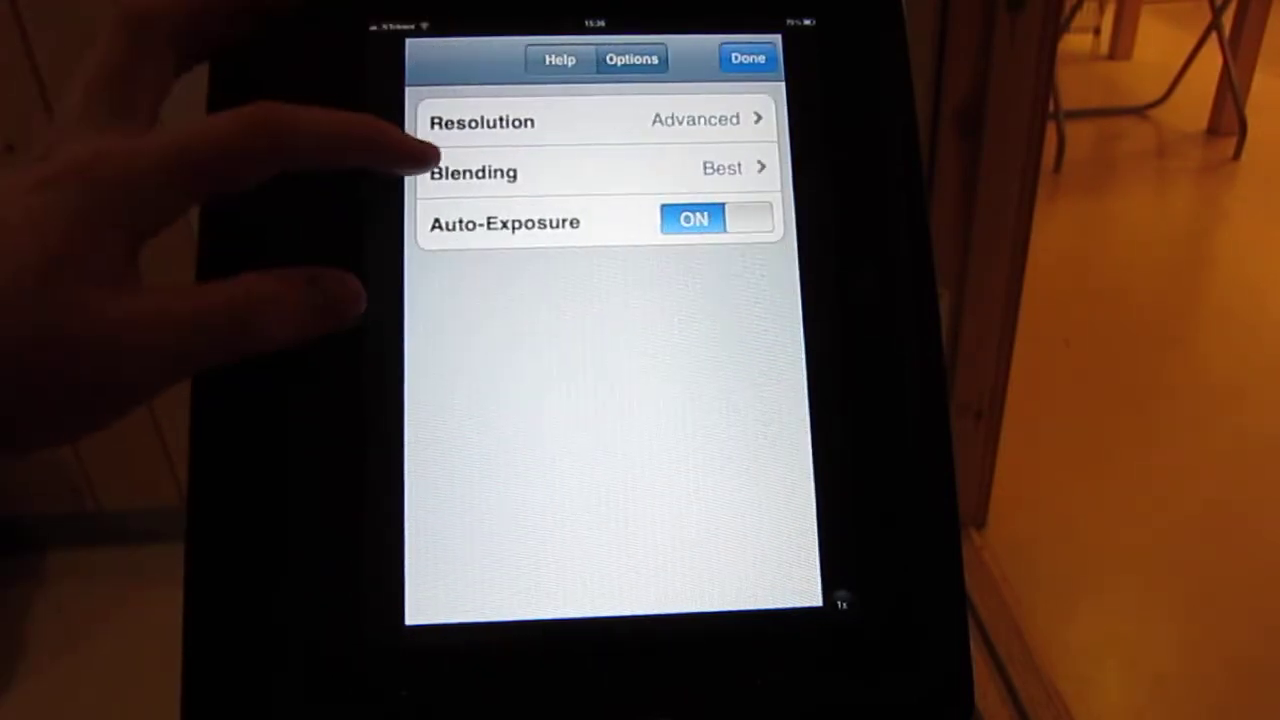
pyautogui.click(472, 172)
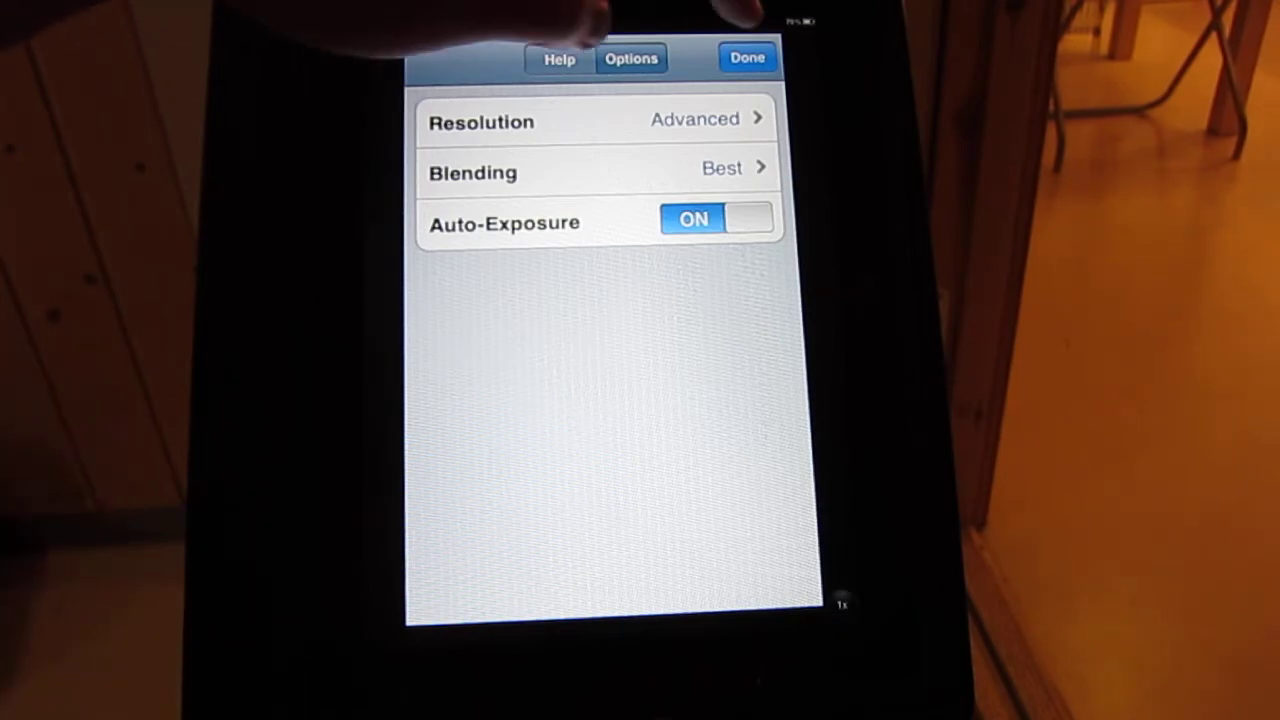
pyautogui.click(748, 56)
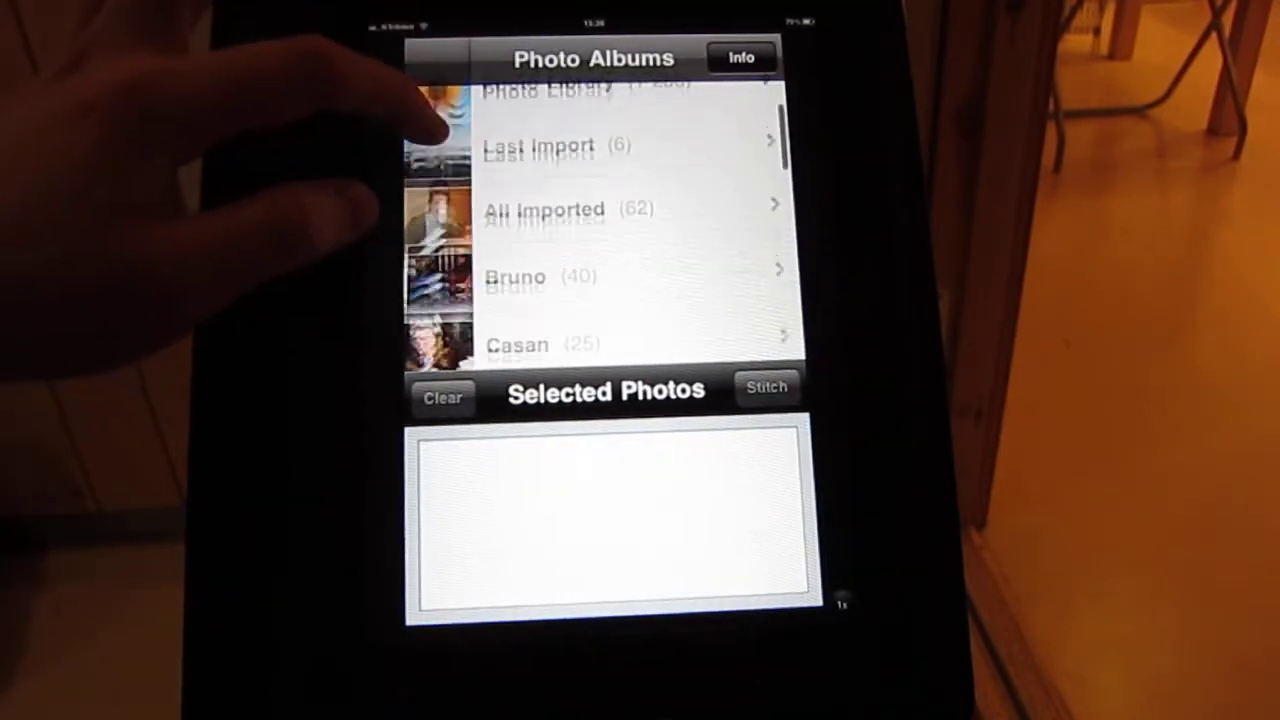
# Choose the Last Import album as the source of building photos to stitch.
pyautogui.click(540, 144)
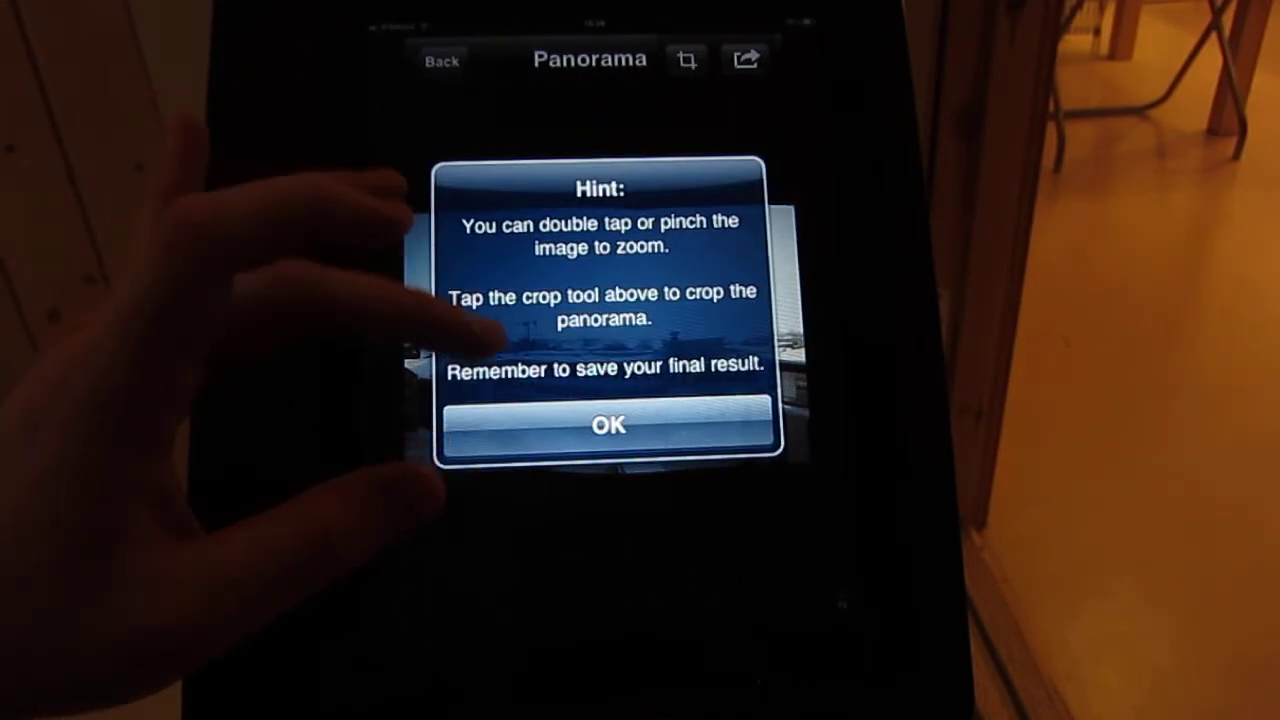
# Dismiss the zoom/crop/save hint and put the stitched panorama into crop mode.
pyautogui.click(608, 424)
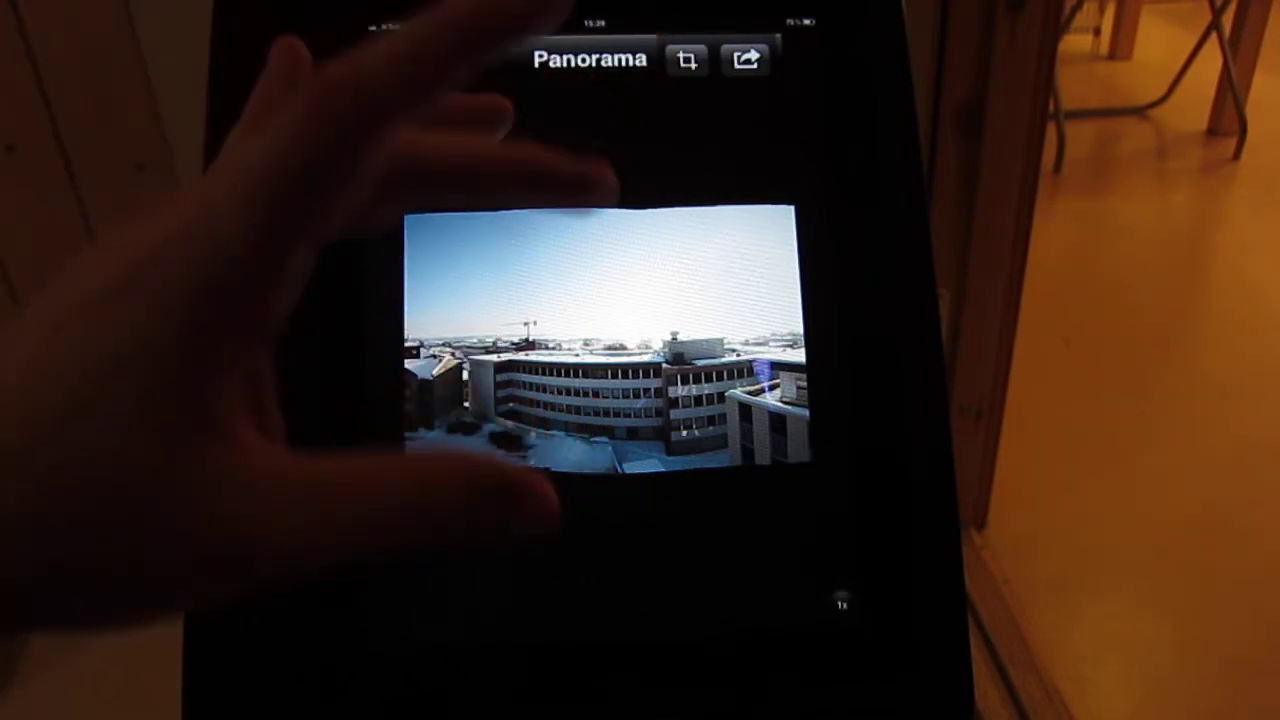
pyautogui.click(686, 58)
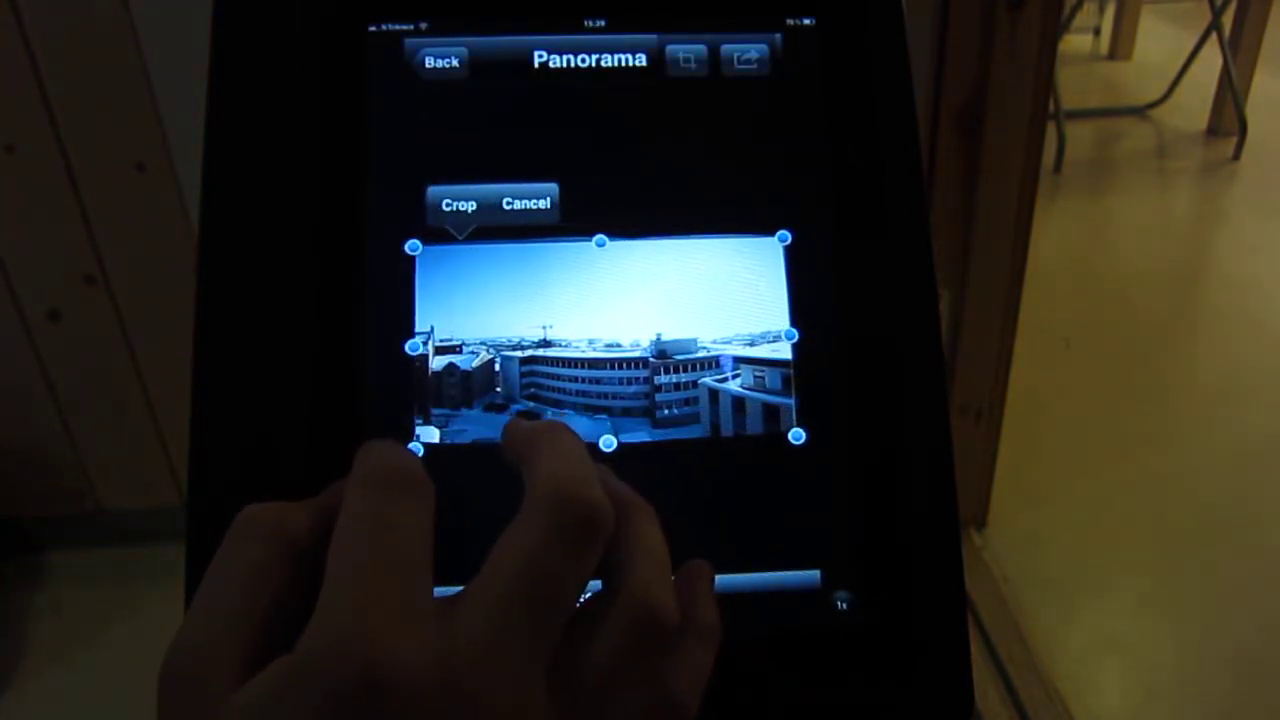
# Tighten the crop around the skyline and apply it, yielding a 3600 x 1742 panorama.
pyautogui.moveTo(600, 450); pyautogui.dragTo(600, 420)
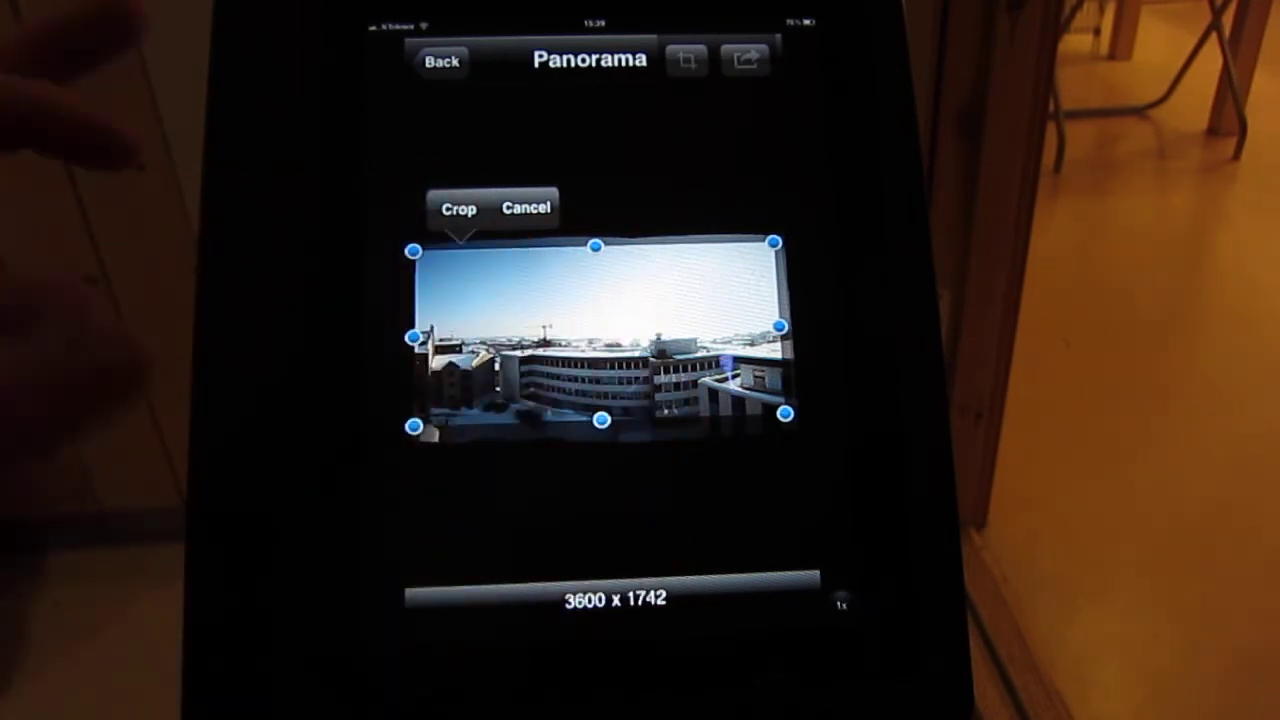
pyautogui.click(524, 208)
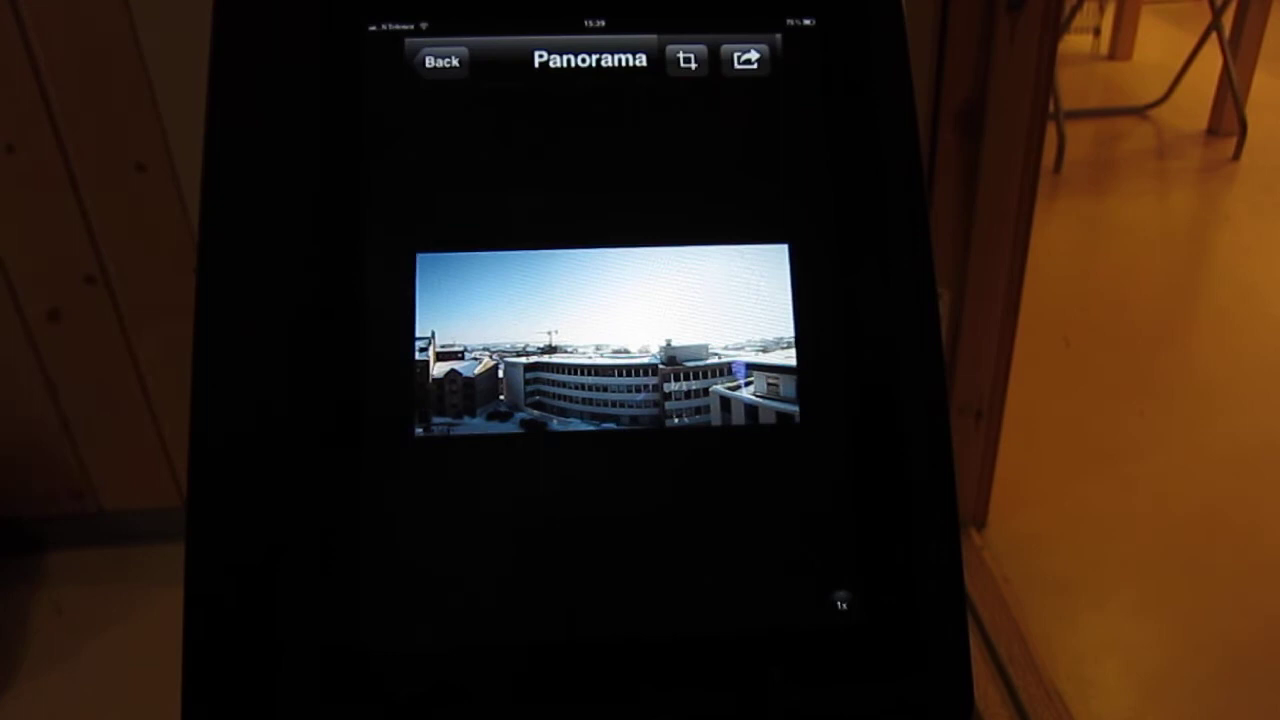
pyautogui.click(686, 60)
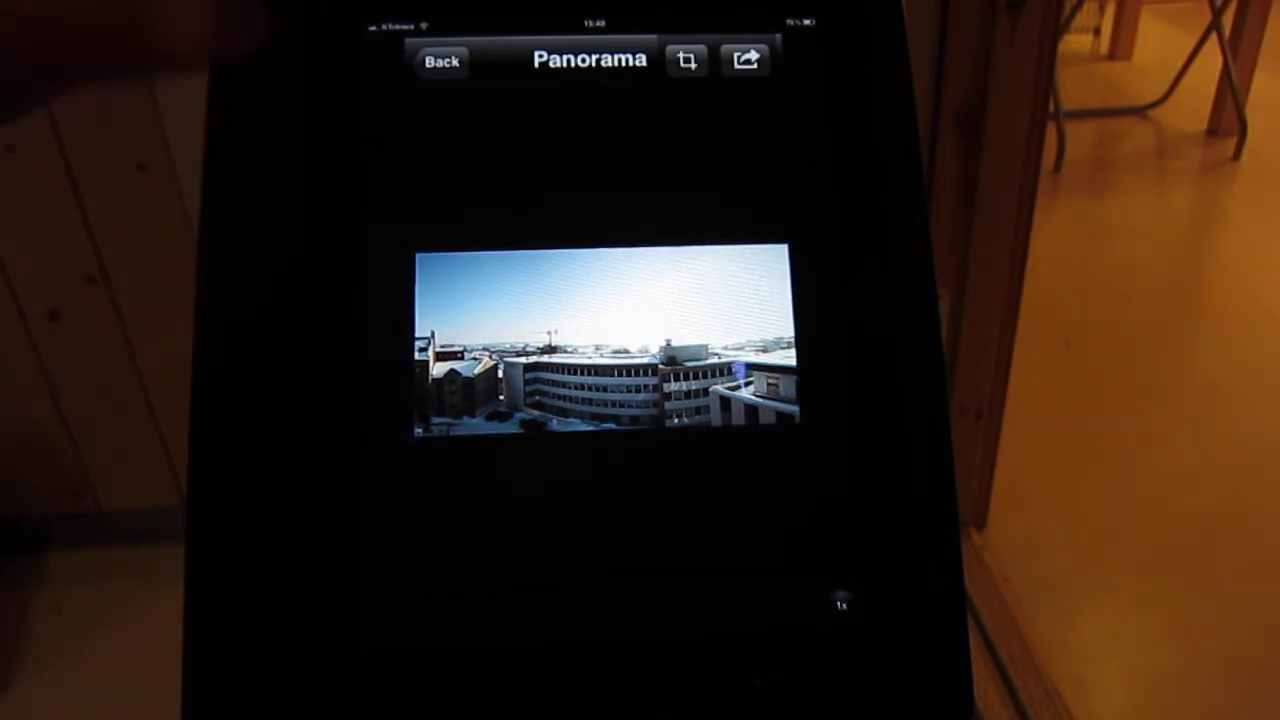
# Save the cropped panorama to the photo album at full resolution and confirm.
pyautogui.click(744, 60)
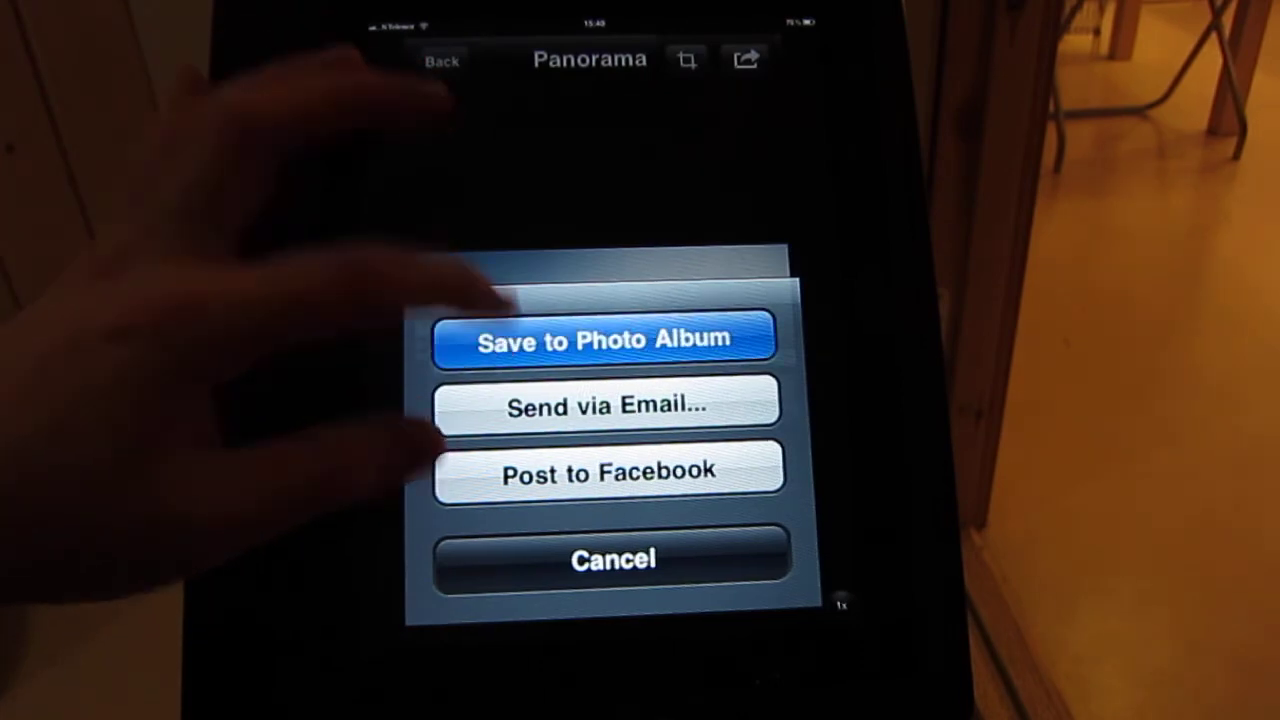
pyautogui.click(608, 340)
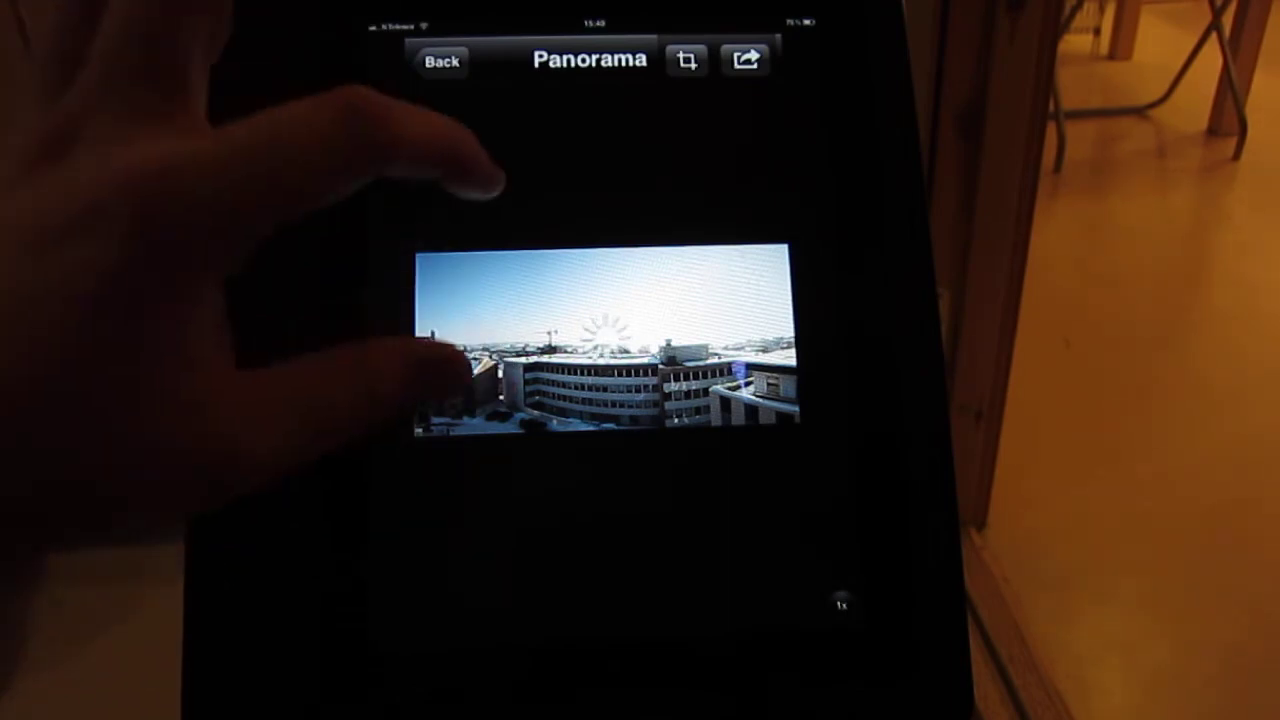
pyautogui.click(744, 60)
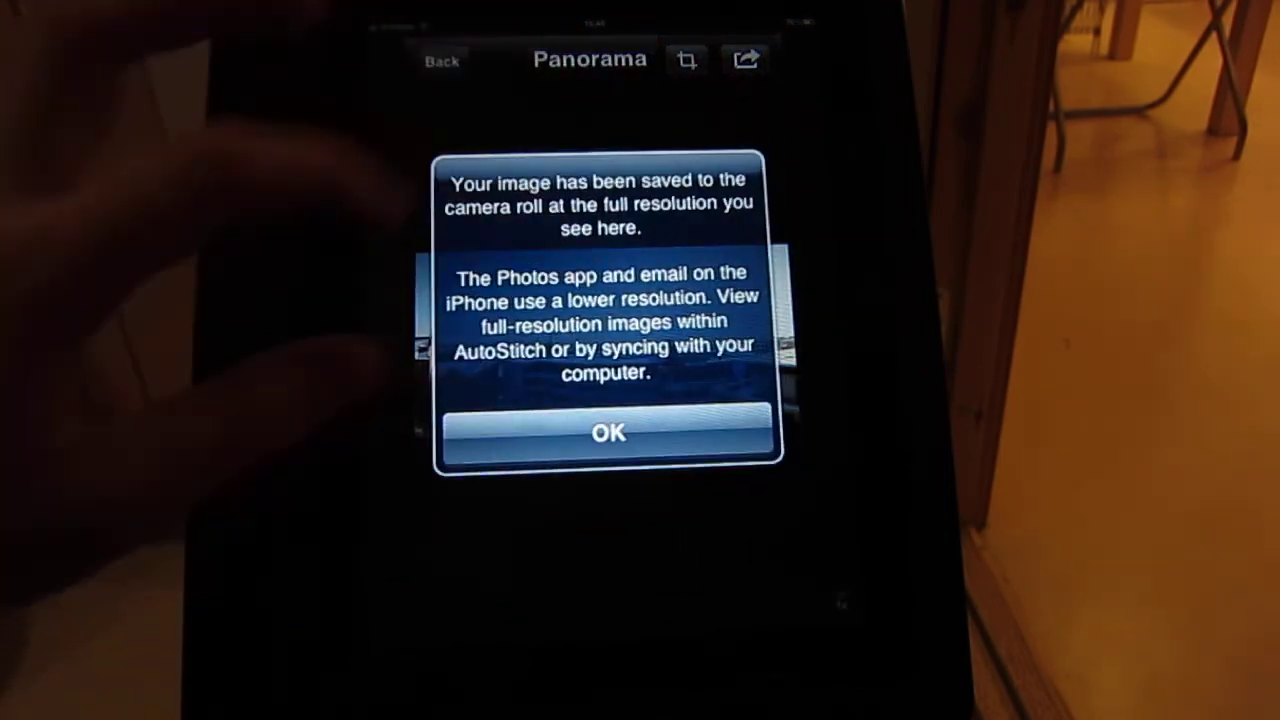
pyautogui.click(608, 432)
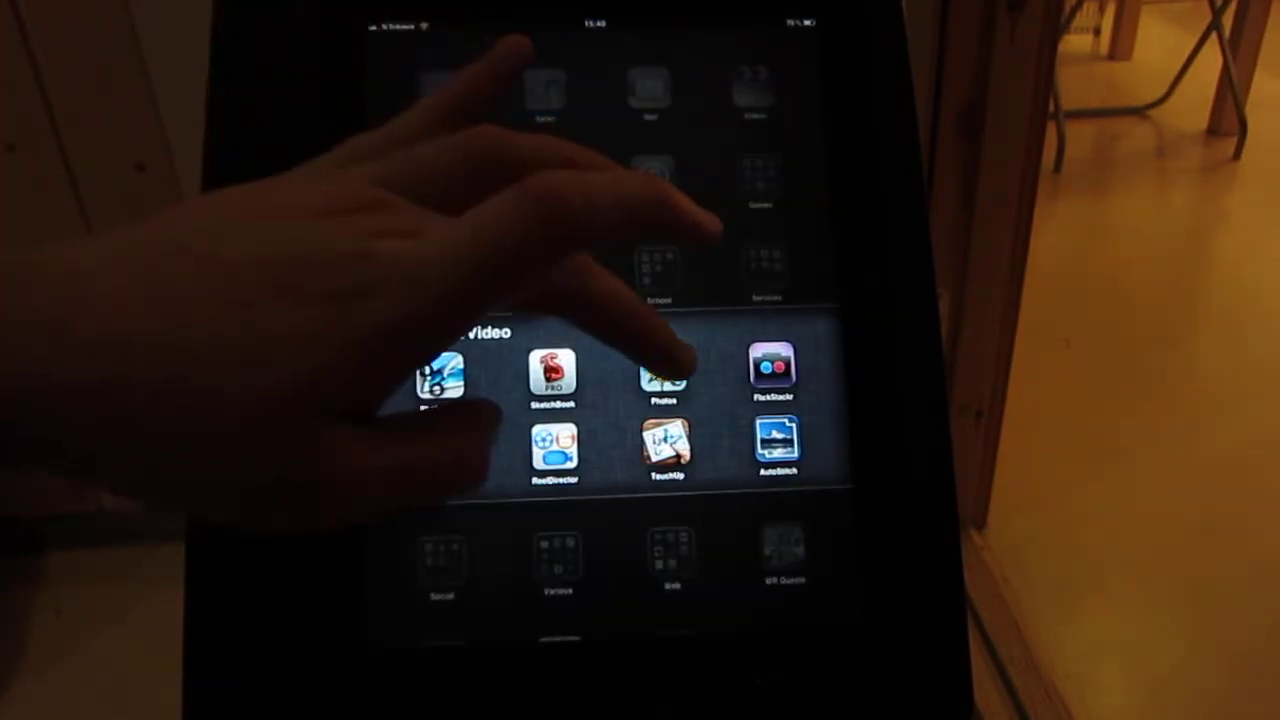
# View the saved skyline panorama full-screen as the last image in Saved Photos.
pyautogui.click(664, 376)
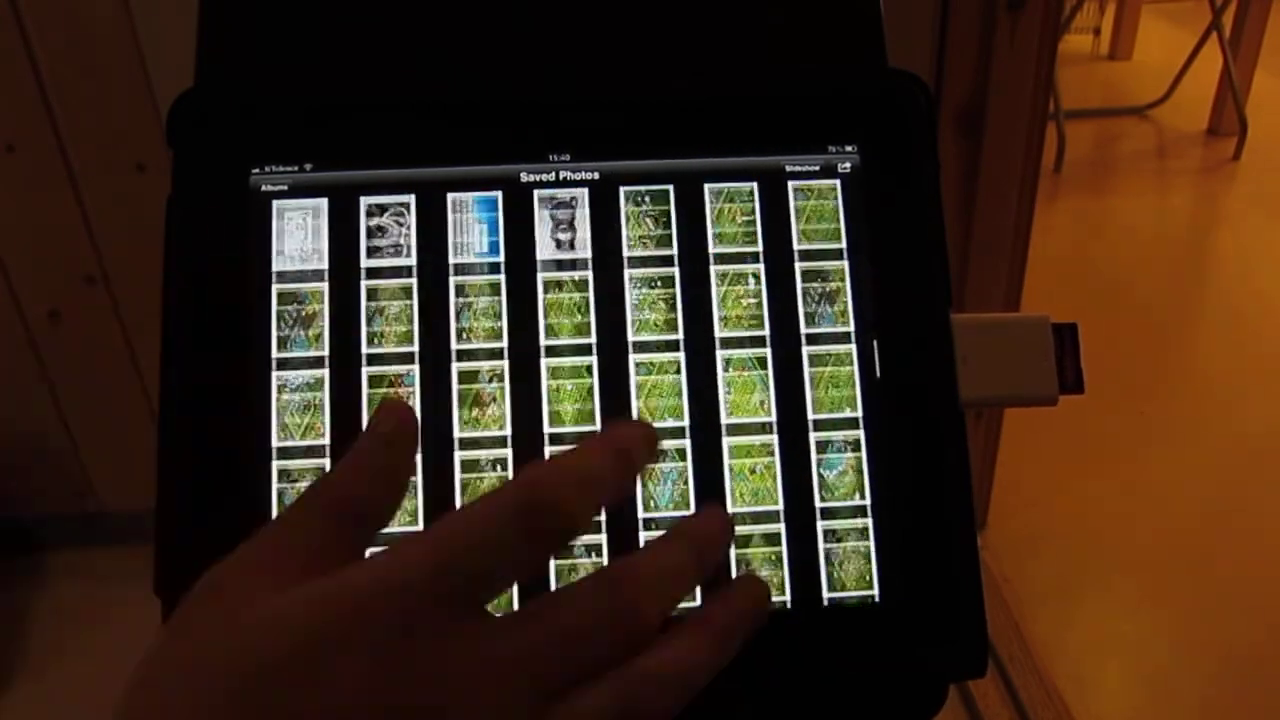
pyautogui.scroll(-3)
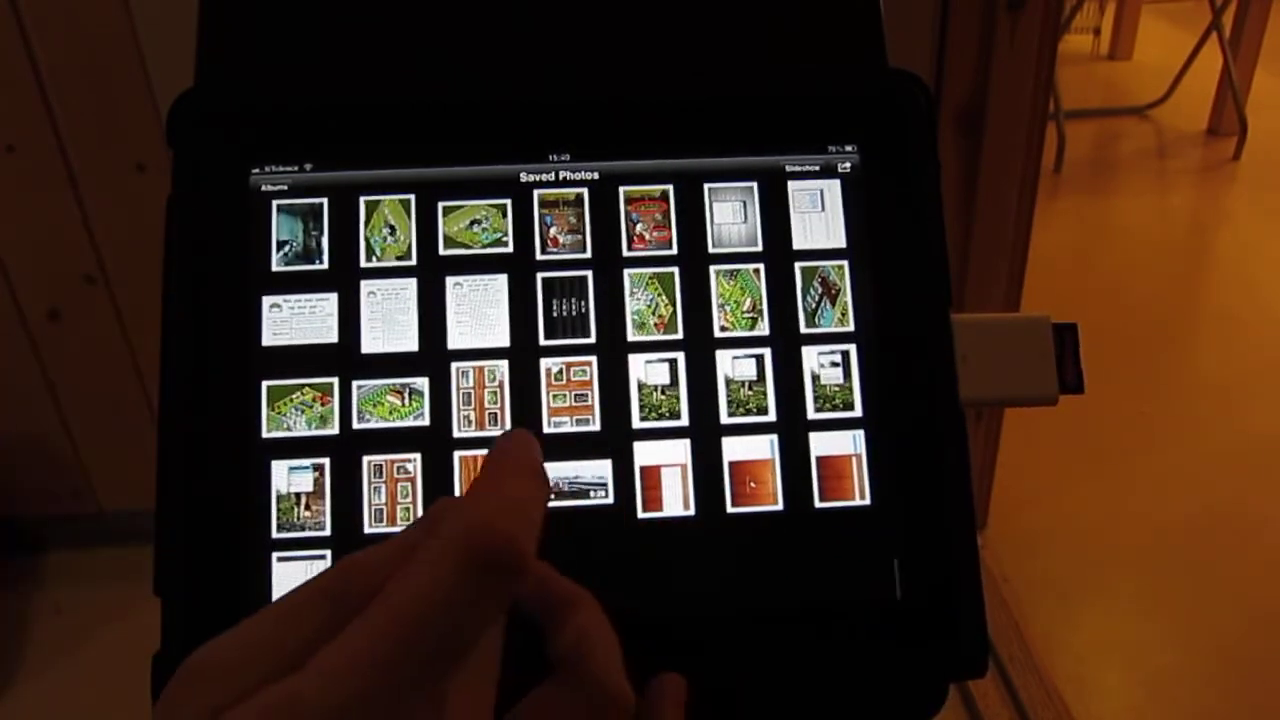
pyautogui.click(560, 480)
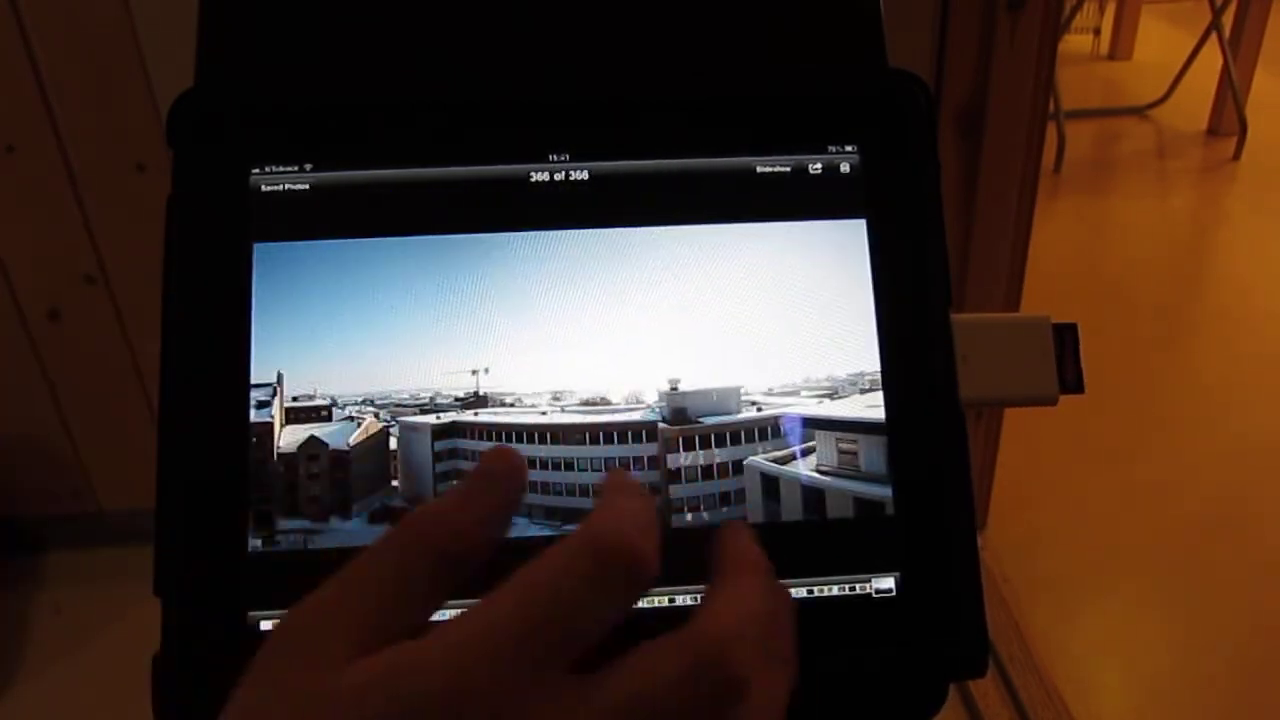